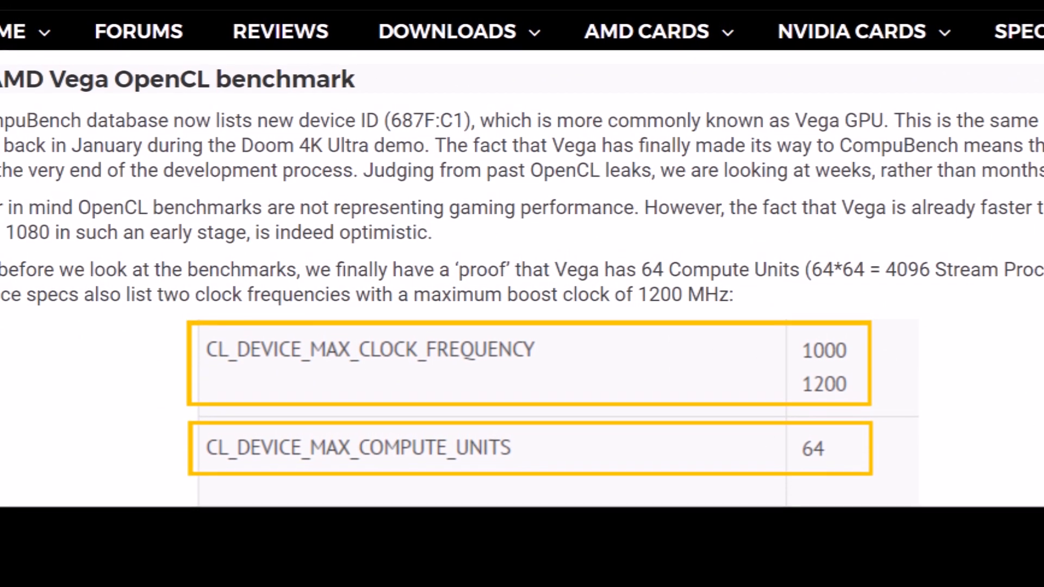
pyautogui.scroll(3)
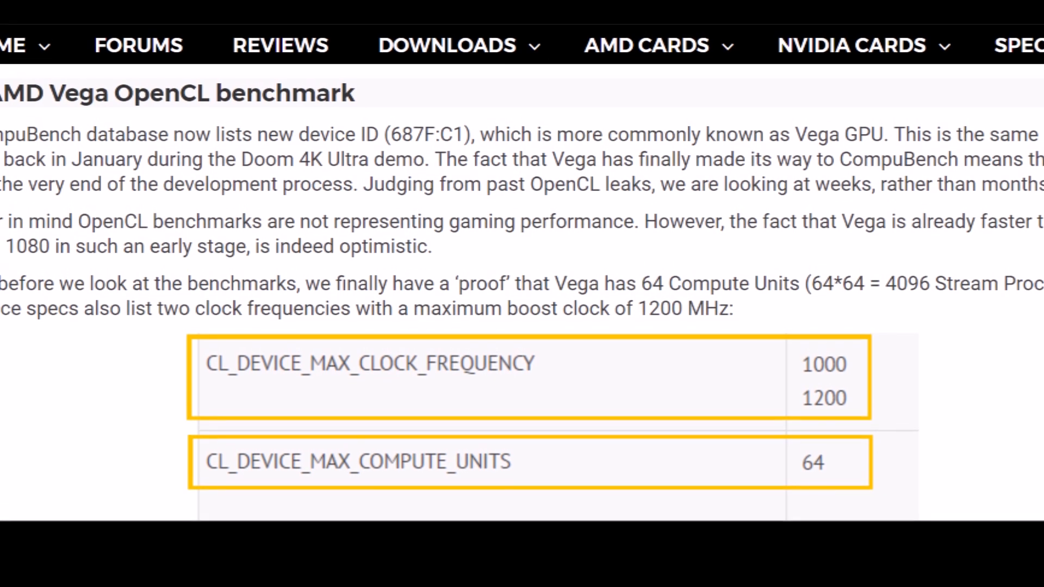
pyautogui.scroll(3)
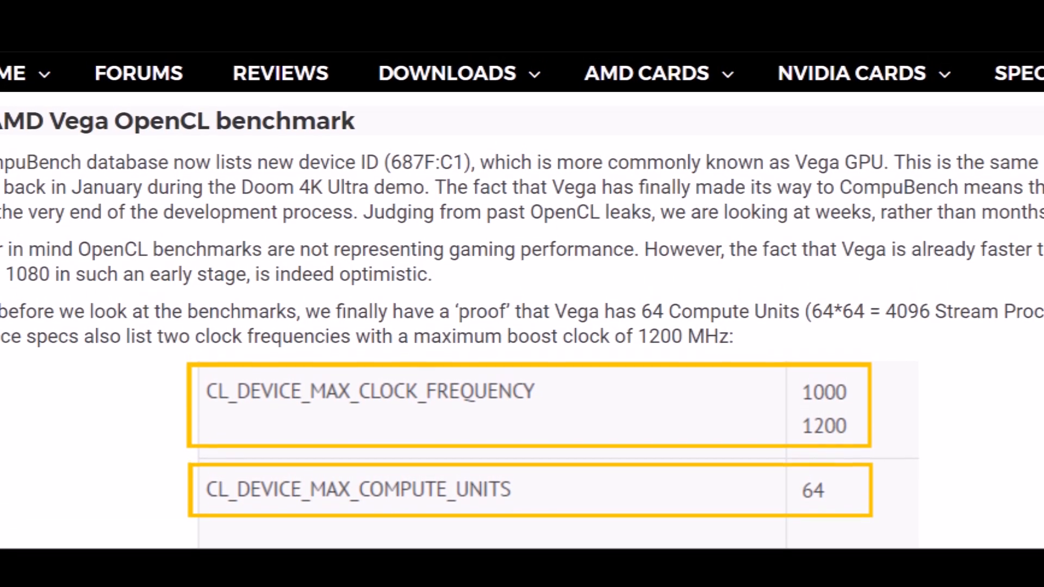
pyautogui.scroll(-3)
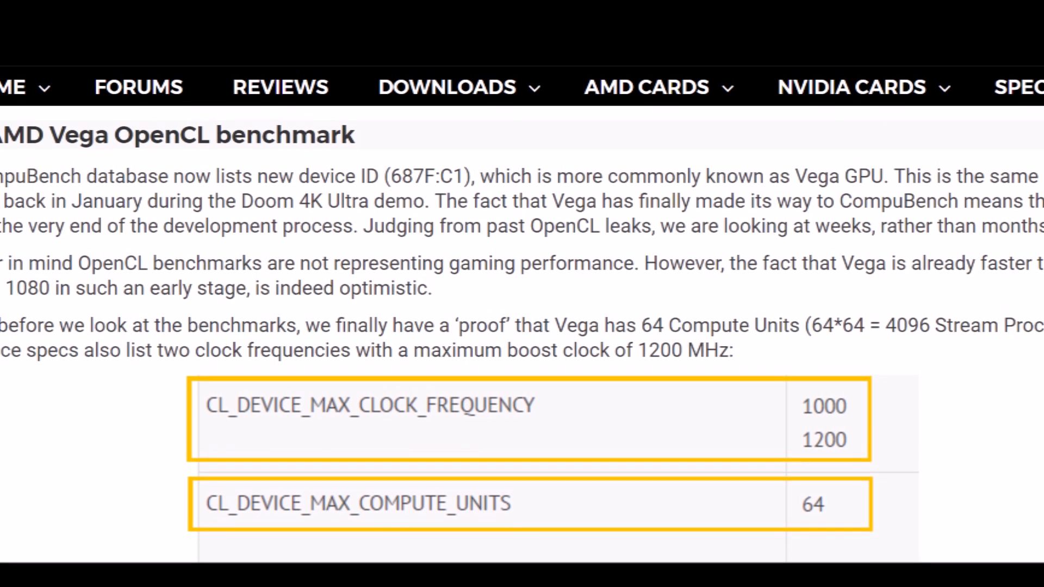
pyautogui.scroll(-3)
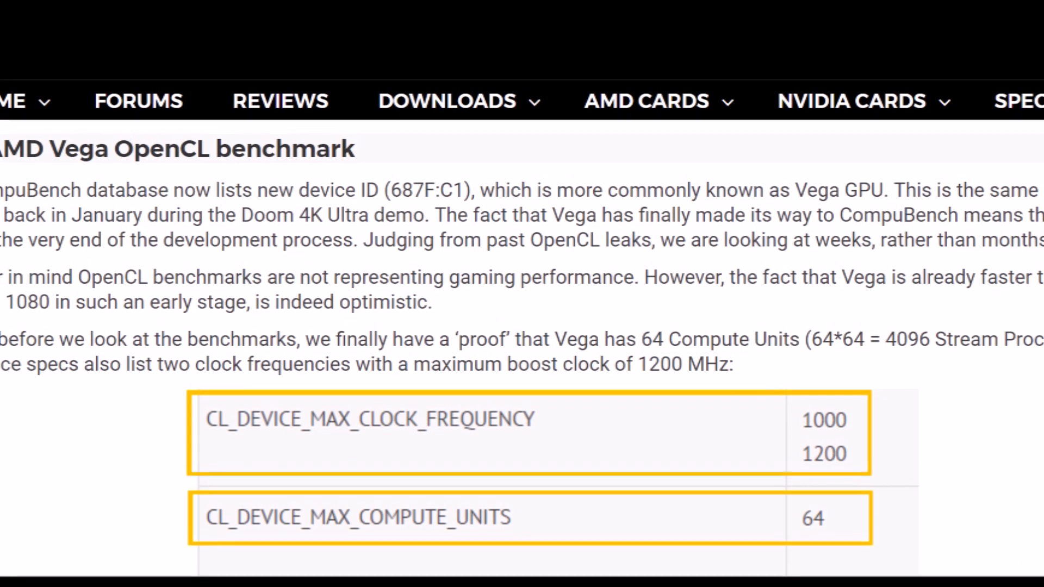
pyautogui.scroll(-3)
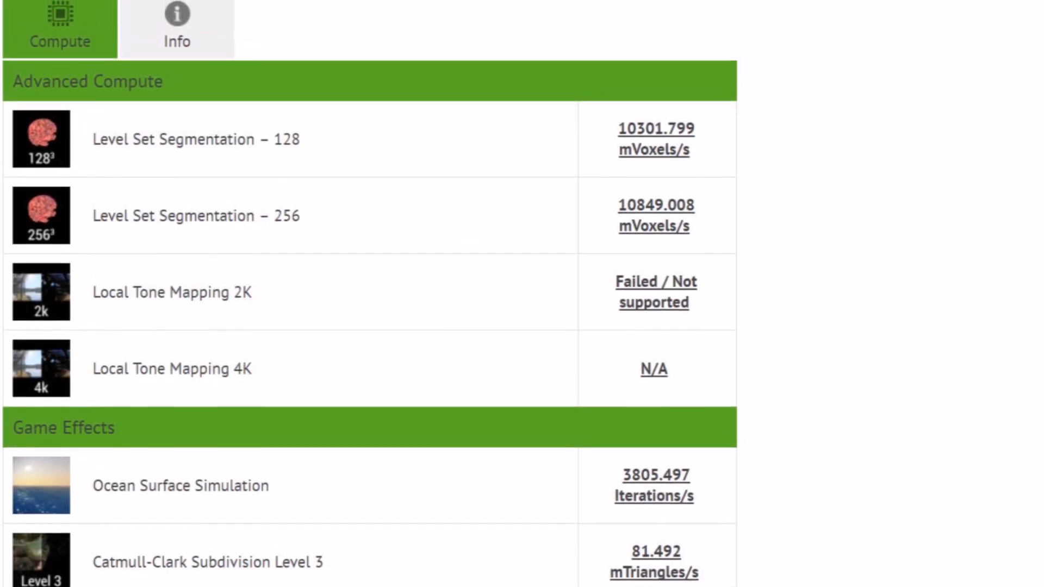
pyautogui.scroll(3)
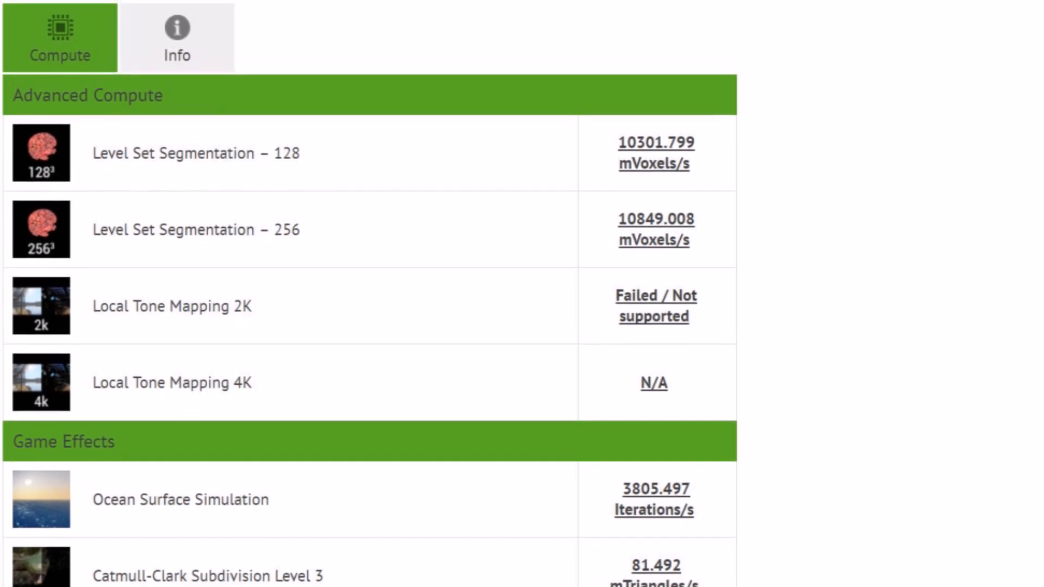
pyautogui.scroll(3)
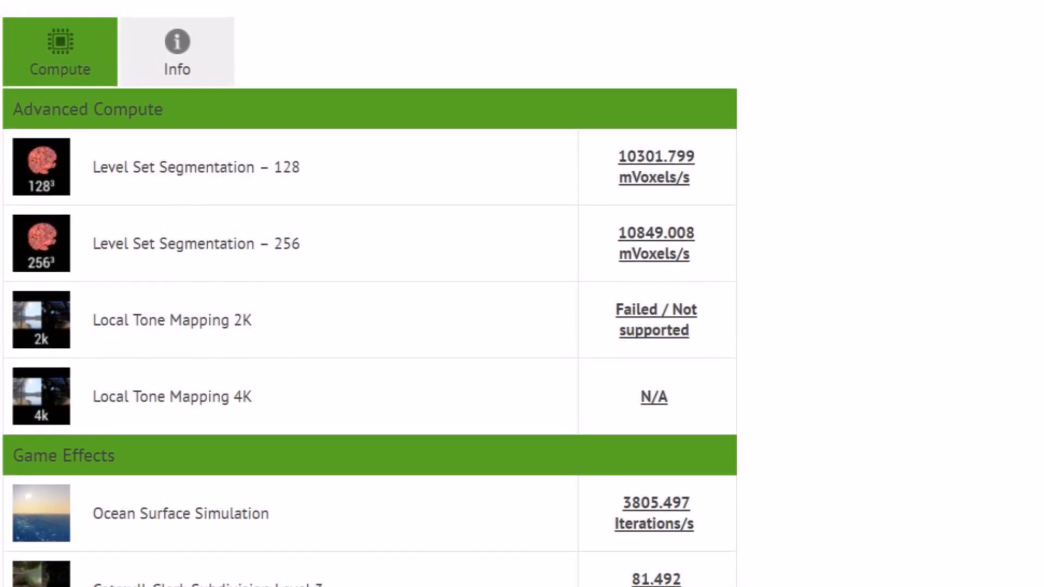
pyautogui.scroll(3)
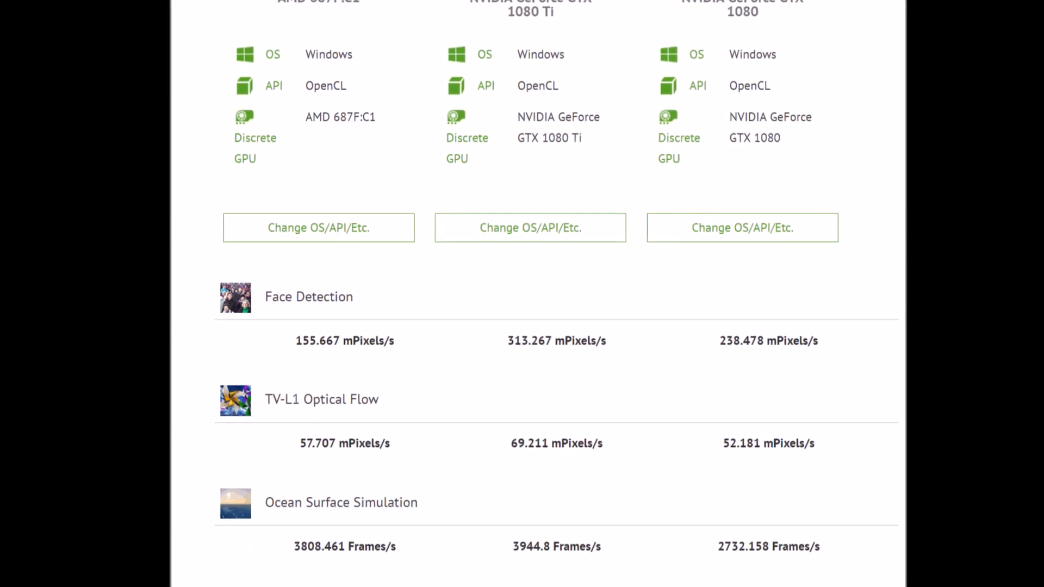
pyautogui.scroll(-3)
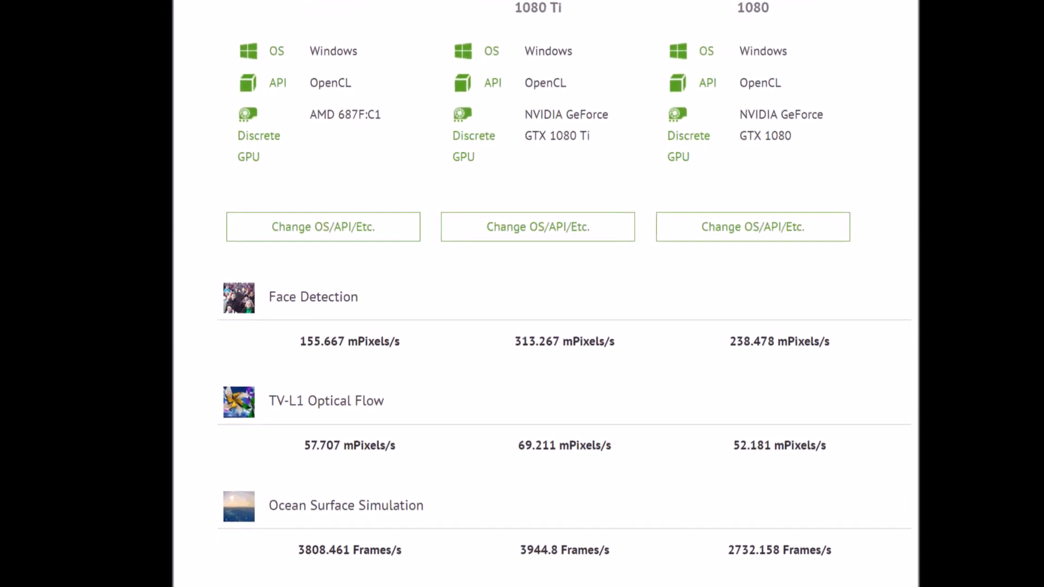
pyautogui.scroll(-3)
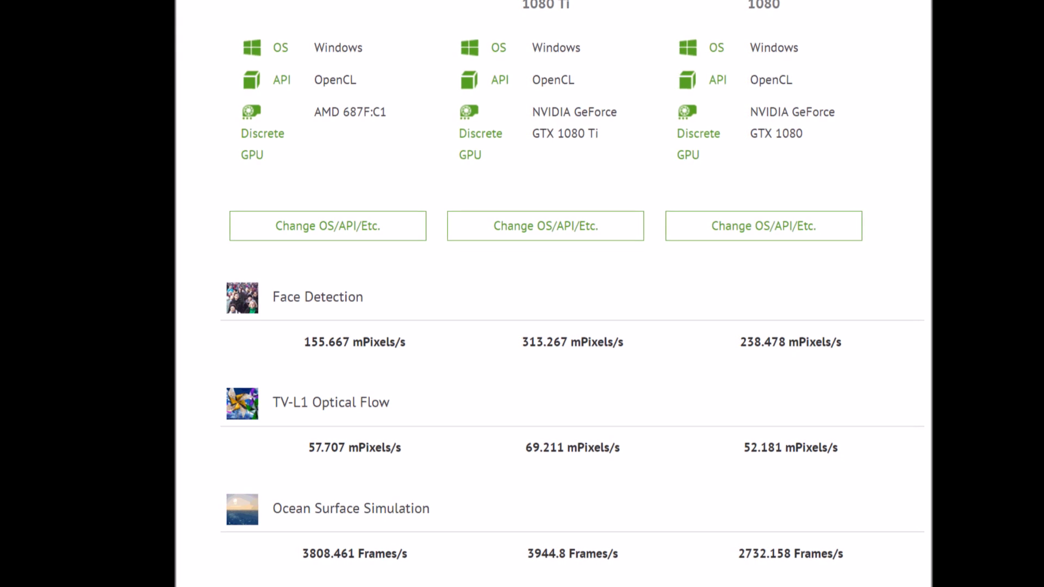